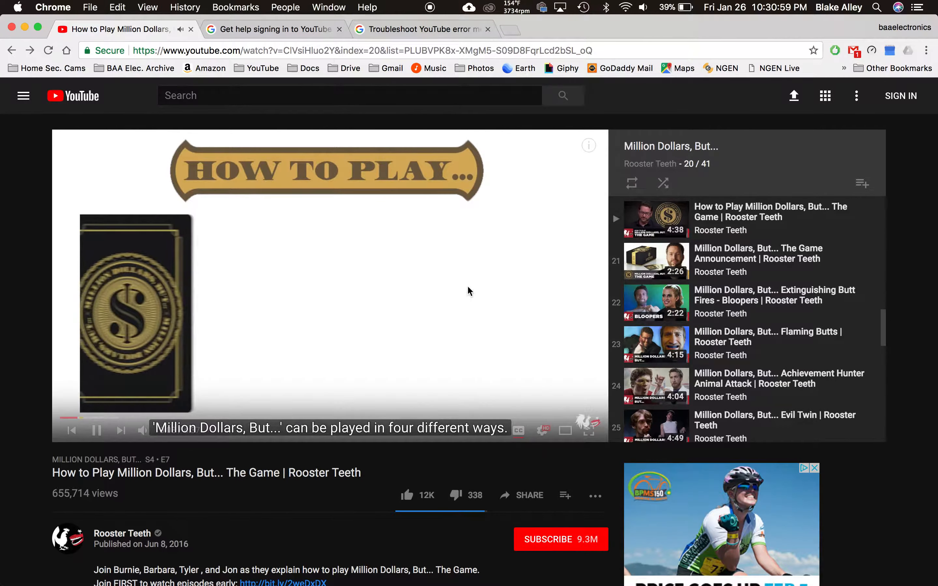
Step: Pause the 'How to Play Million Dollars, But... The Game' video about nine seconds in
left_click(96, 430)
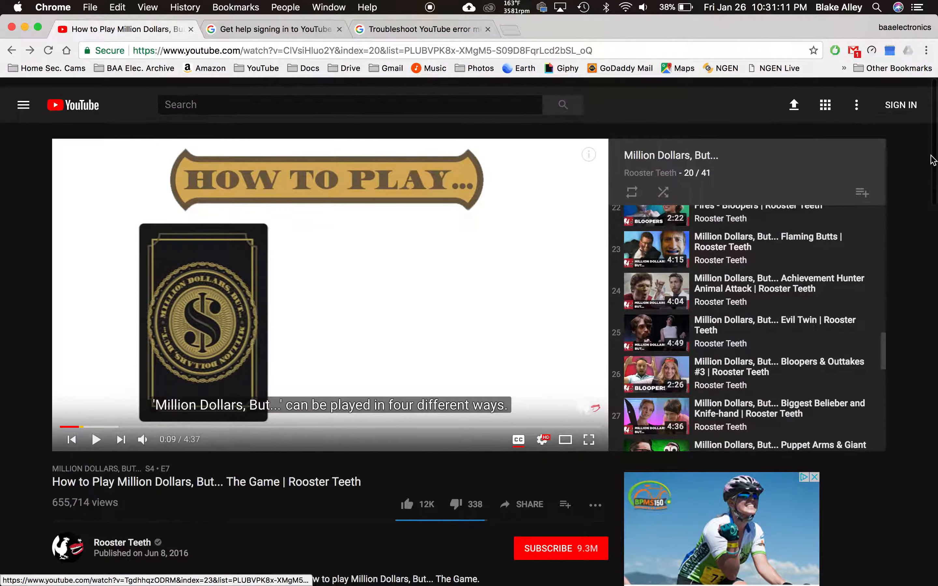
Step: Attempt sign-in, follow the error banner's 'Troubleshoot here' link, and read the computer fixes list in the error messages article
left_click(901, 105)
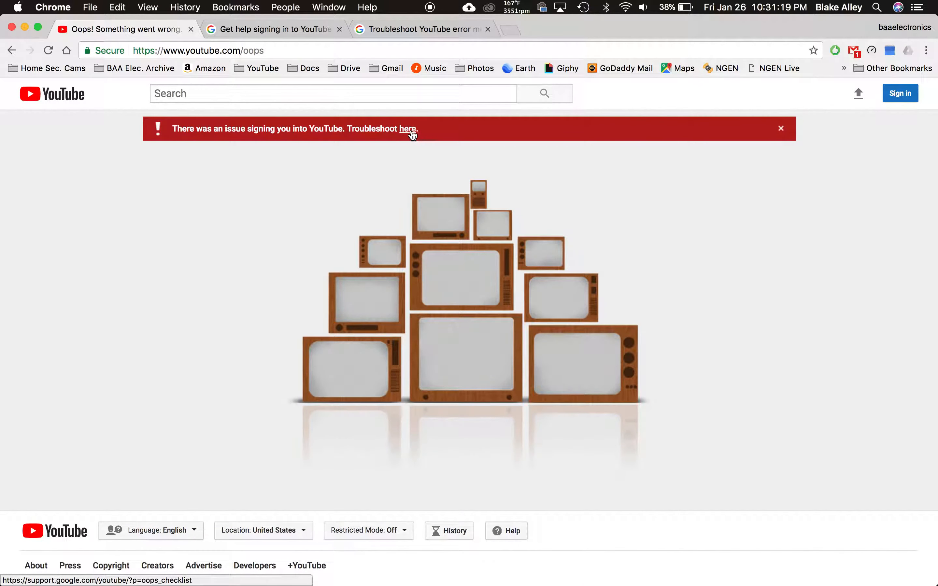
left_click(408, 129)
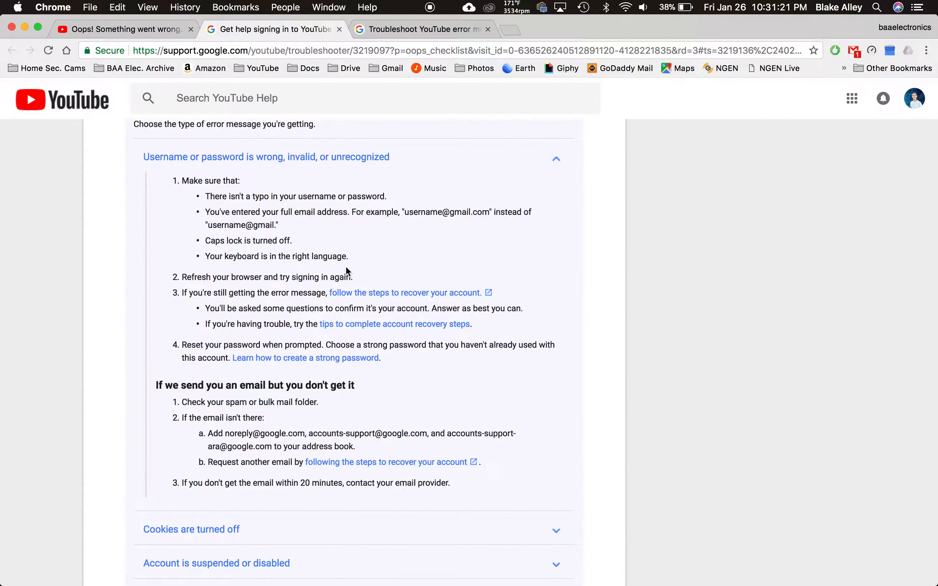
left_click(441, 29)
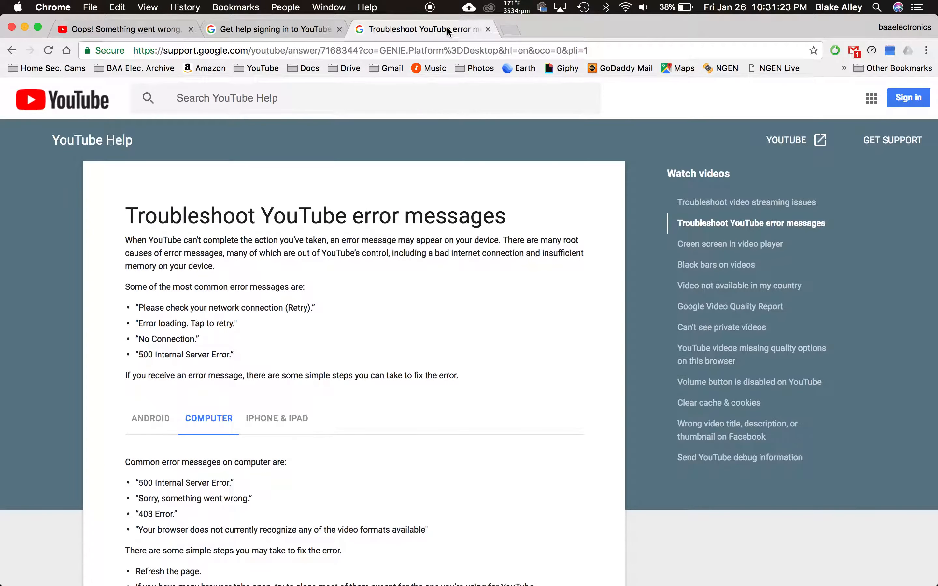
mouse_move(251, 279)
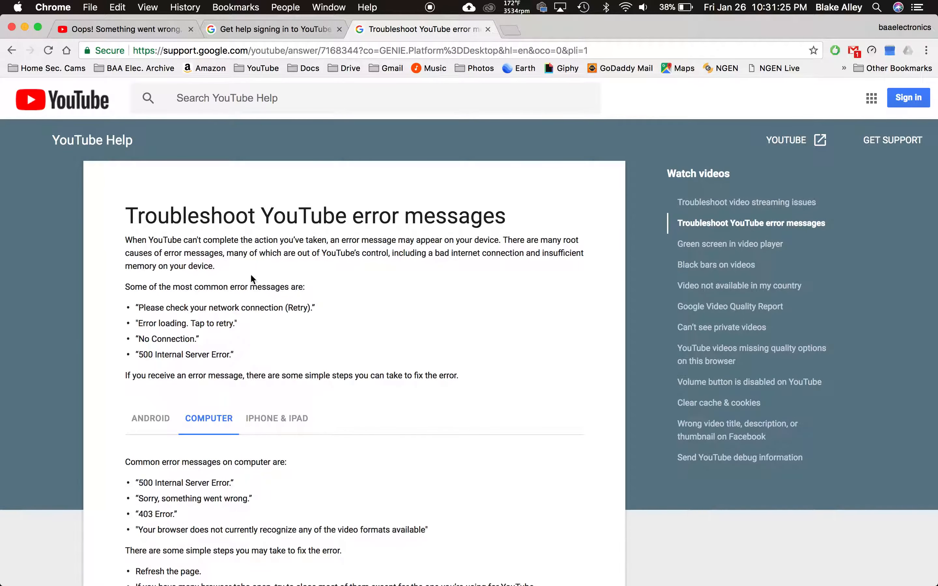
scroll("down", 3)
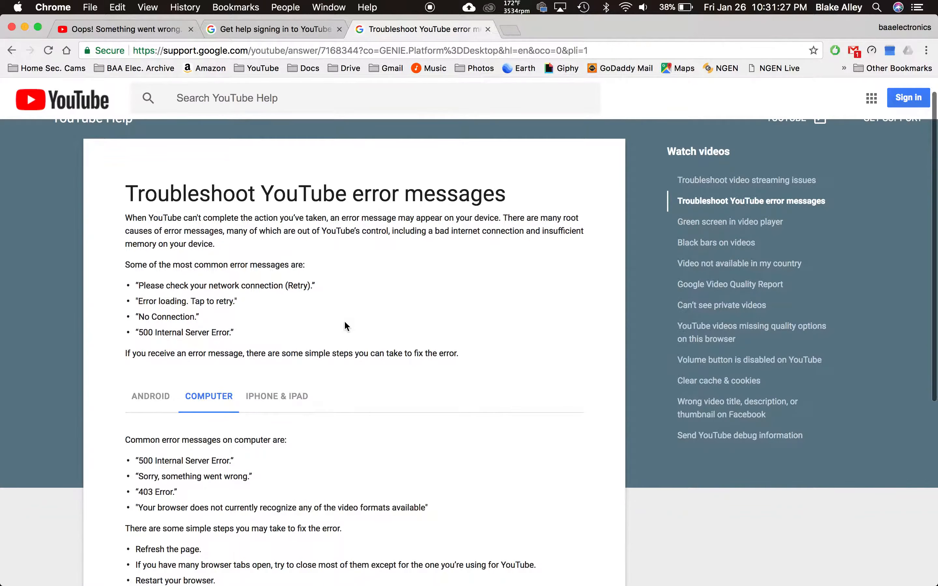
scroll("down", 3)
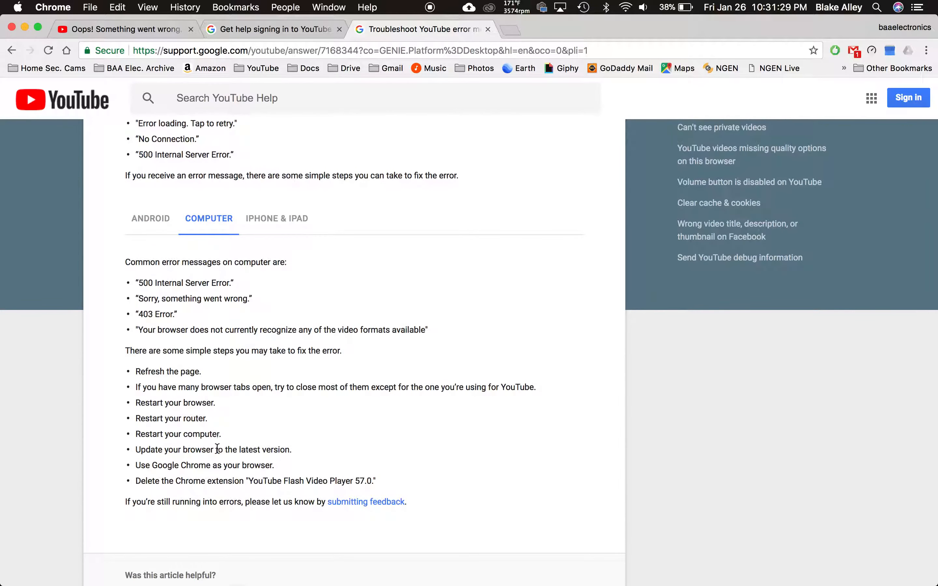
Step: Scroll back up the error page while sign-in completes so the account avatar appears
scroll("up", 3)
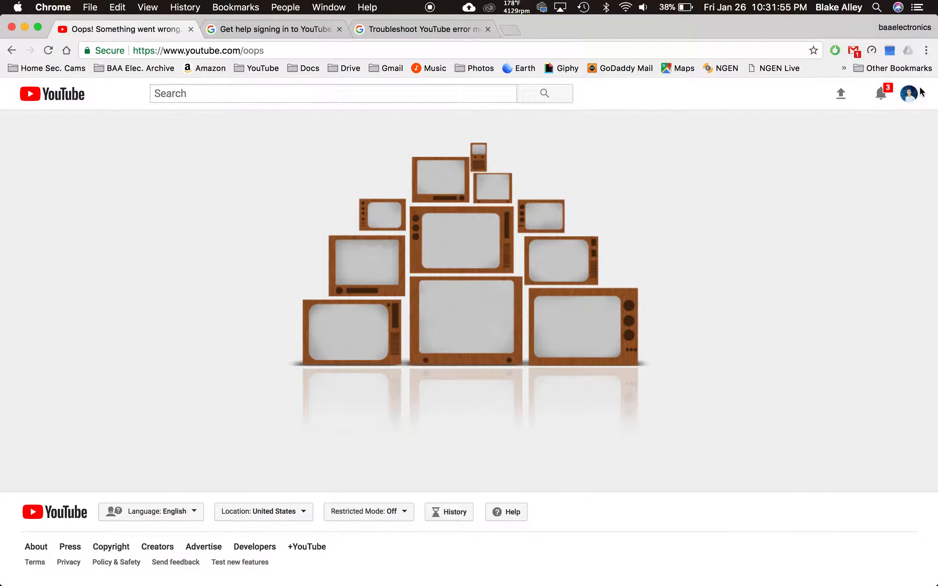
Step: Check the notifications bell, then revisit the sign-in help and error messages help articles as a signed-in user
left_click(881, 94)
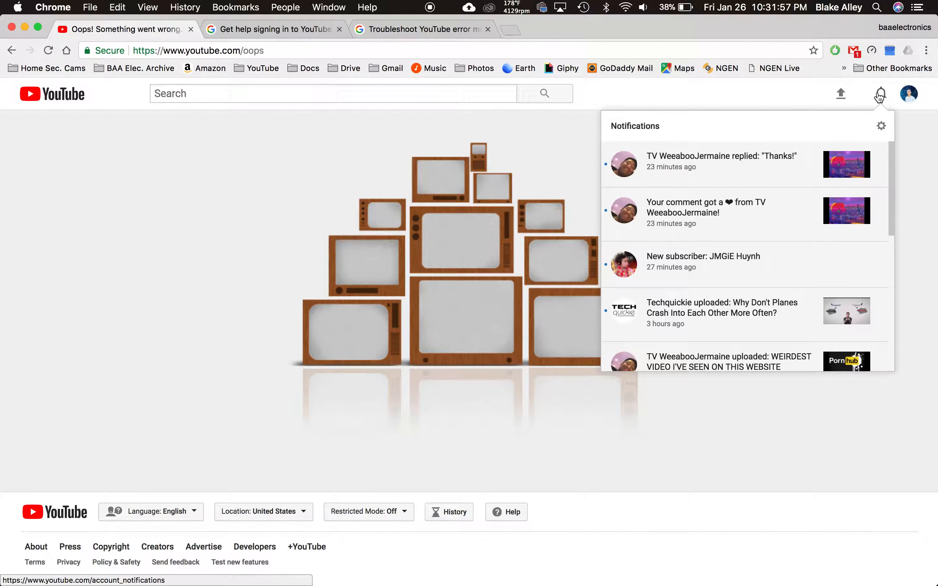
left_click(880, 94)
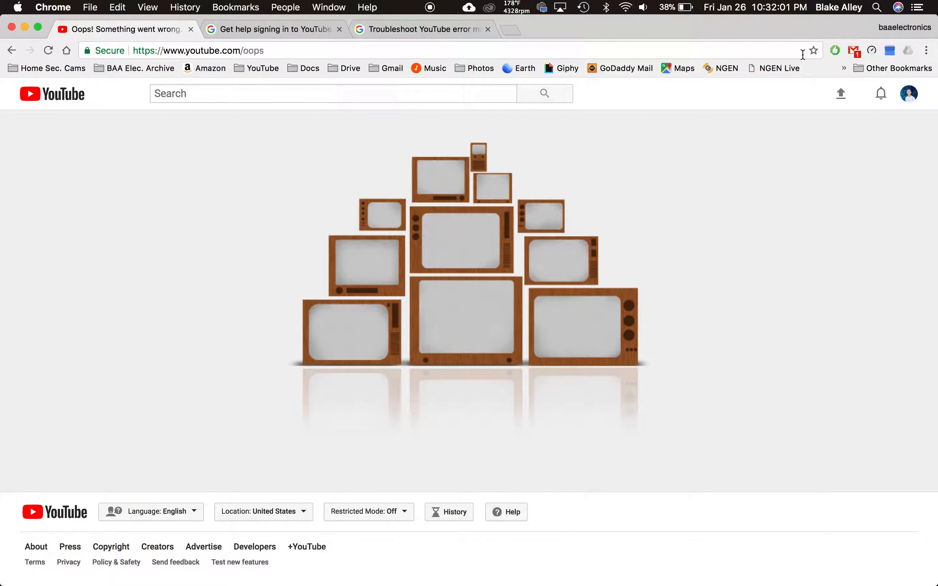
left_click(425, 30)
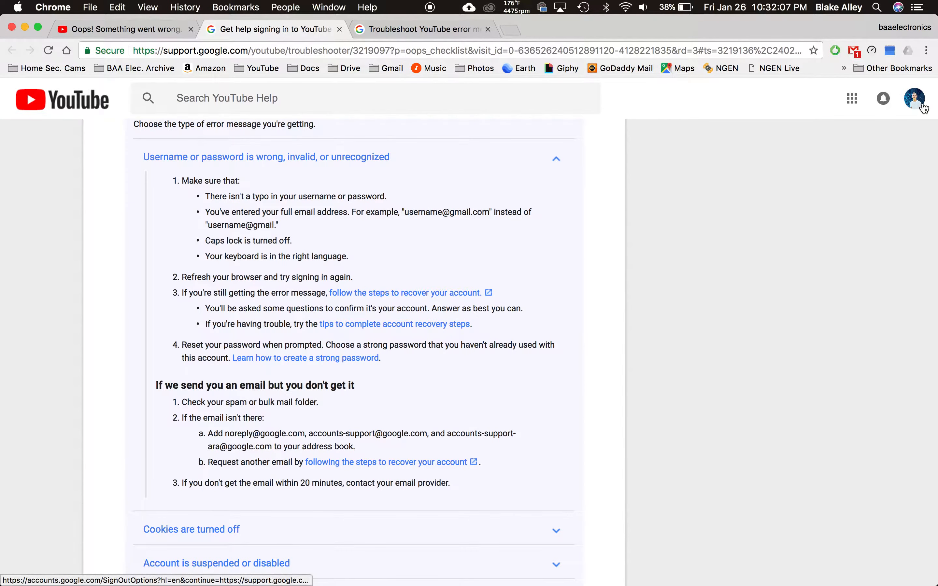
left_click(422, 29)
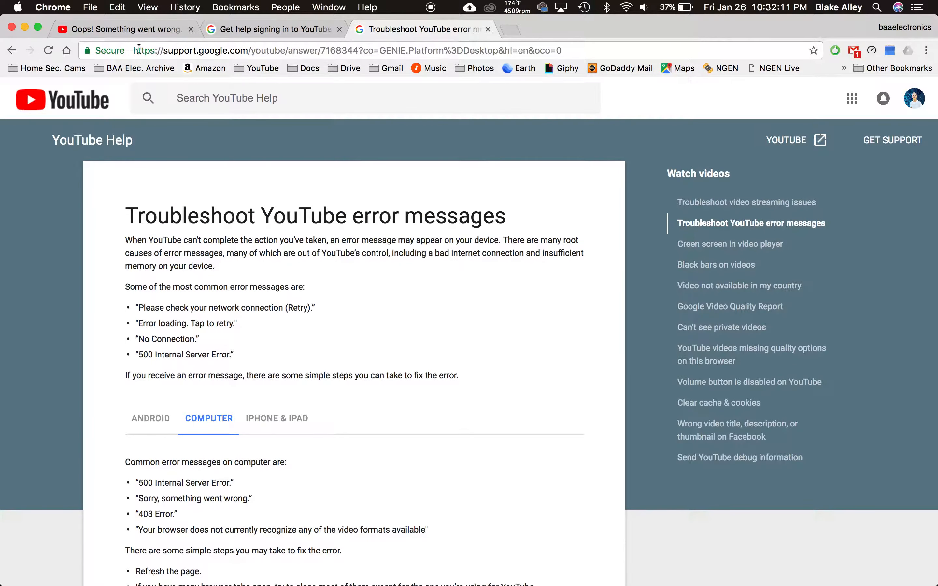
mouse_move(114, 372)
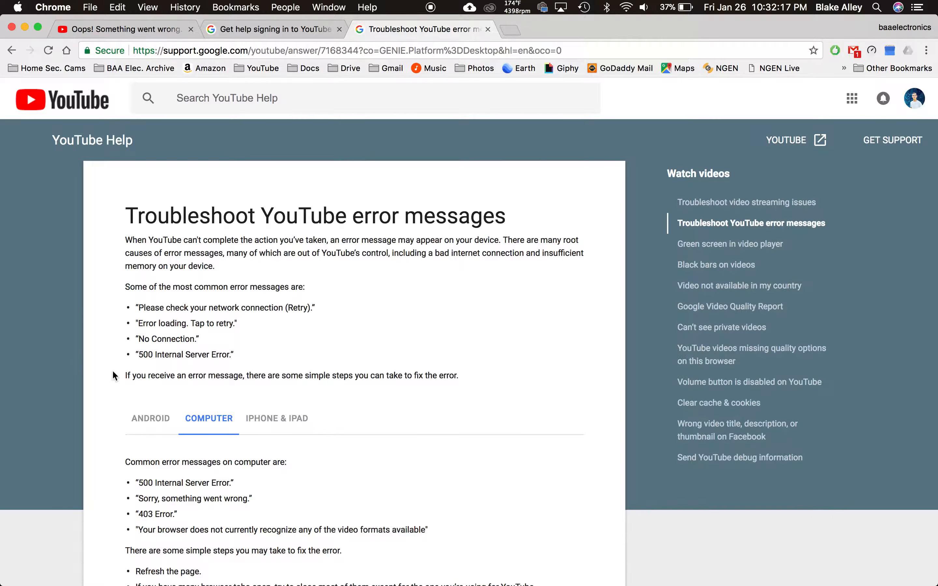
Step: Return to the video page and save the 'Million Dollars, But...' playlist, with Rooster Teeth subscribed
left_click(121, 29)
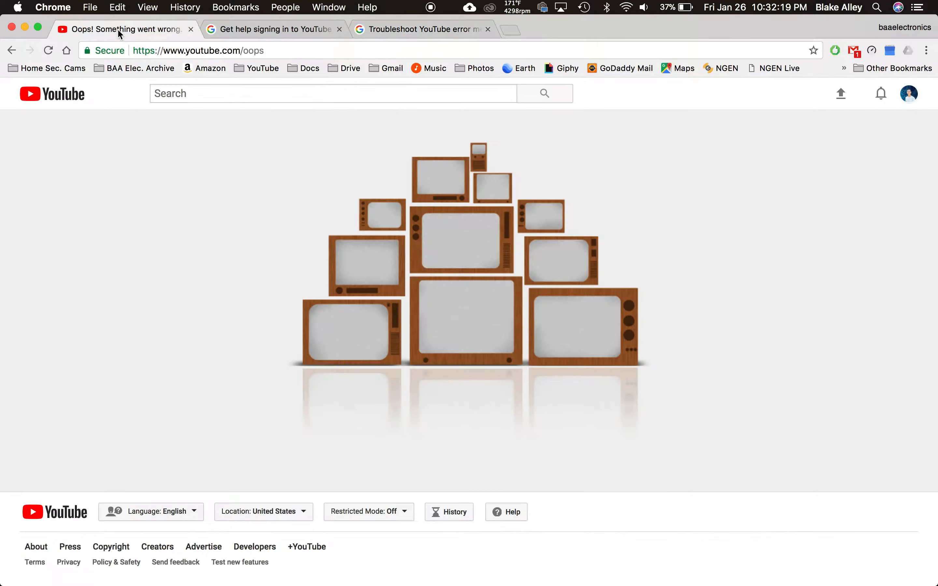
mouse_move(180, 124)
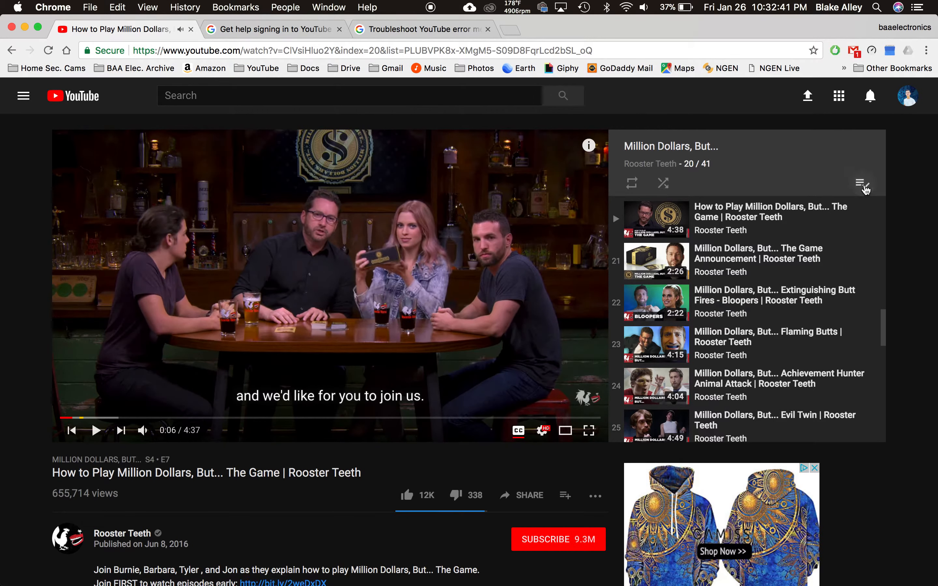
left_click(558, 539)
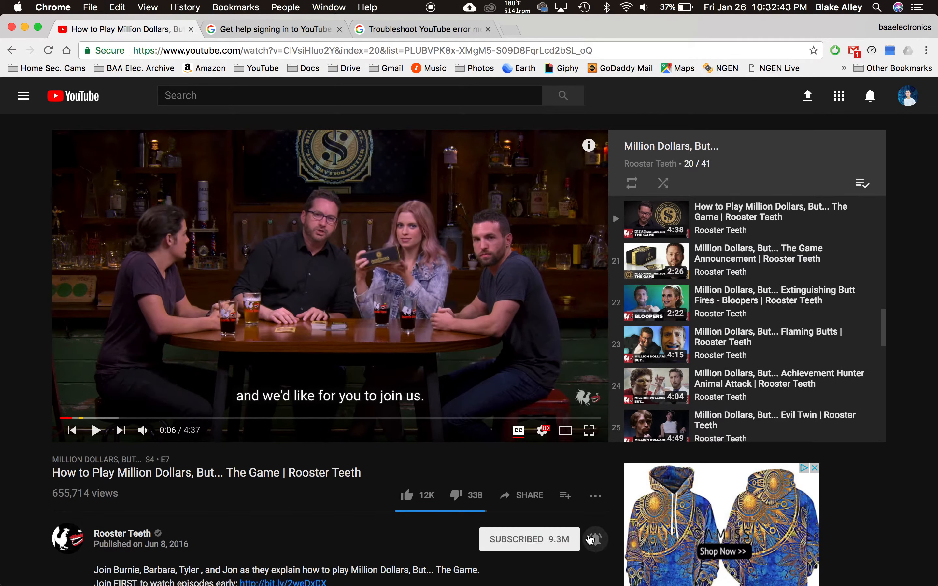